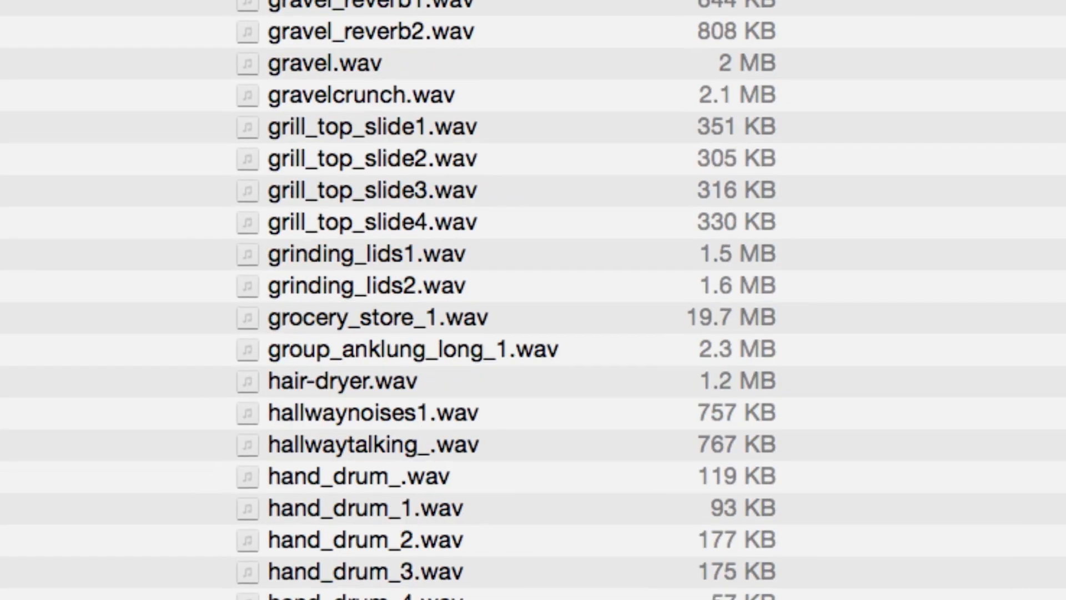
Select hit1_pipe_thump1.wav and hit2_hand_drum_1.wav from the scrolled Finder list of sound files
scroll("down", 3)
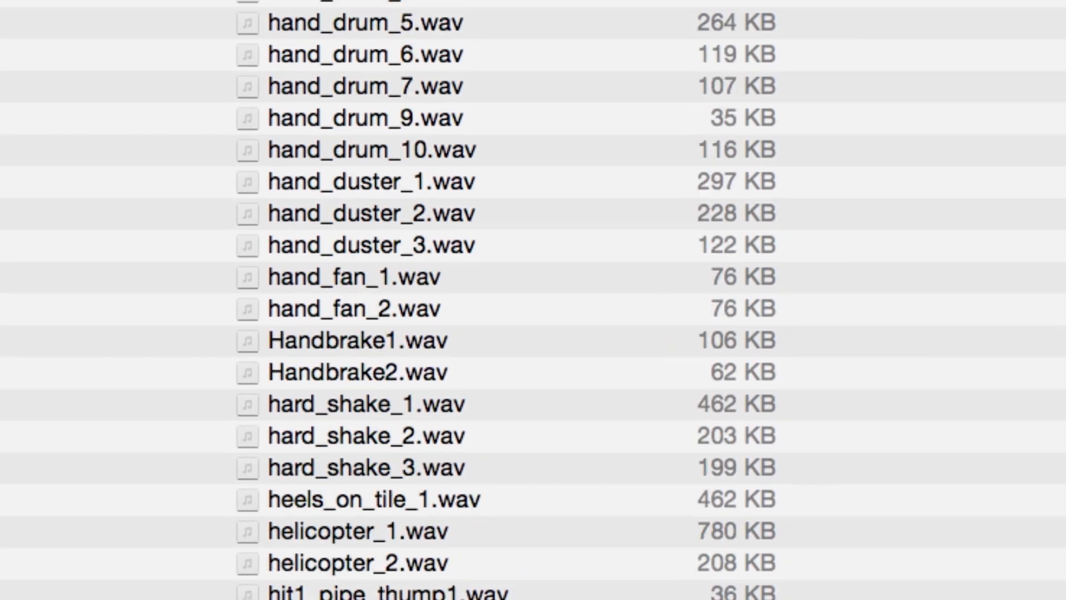
scroll("down", 3)
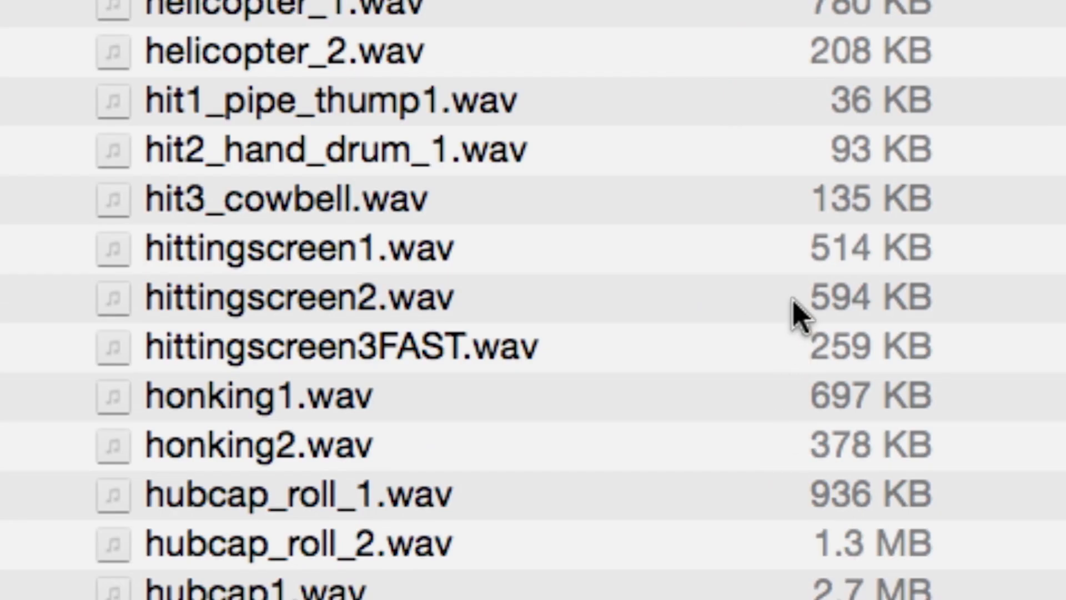
left_click(327, 100)
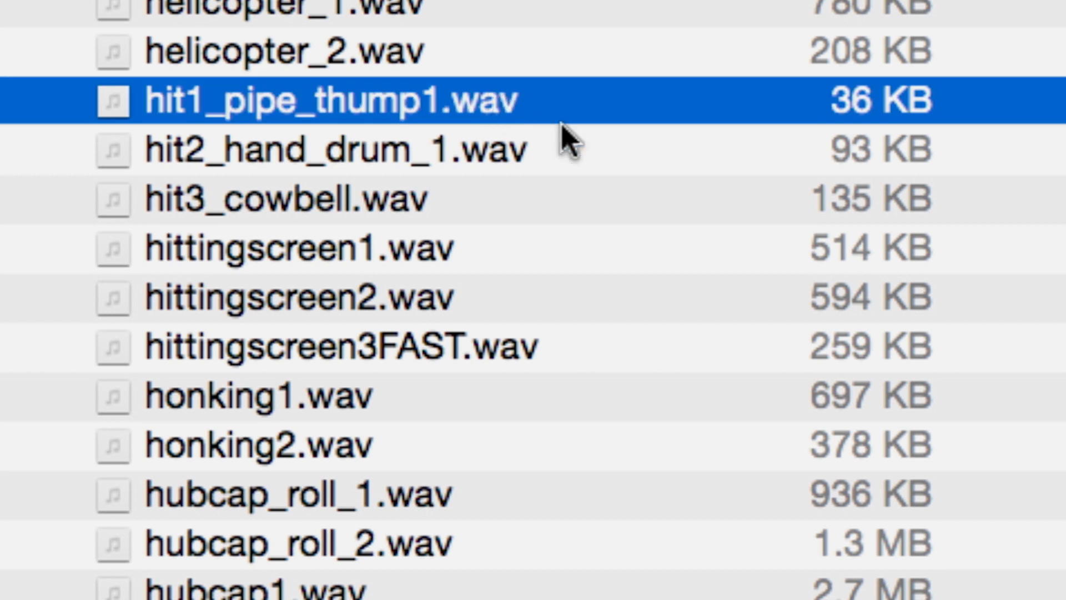
left_click(333, 149)
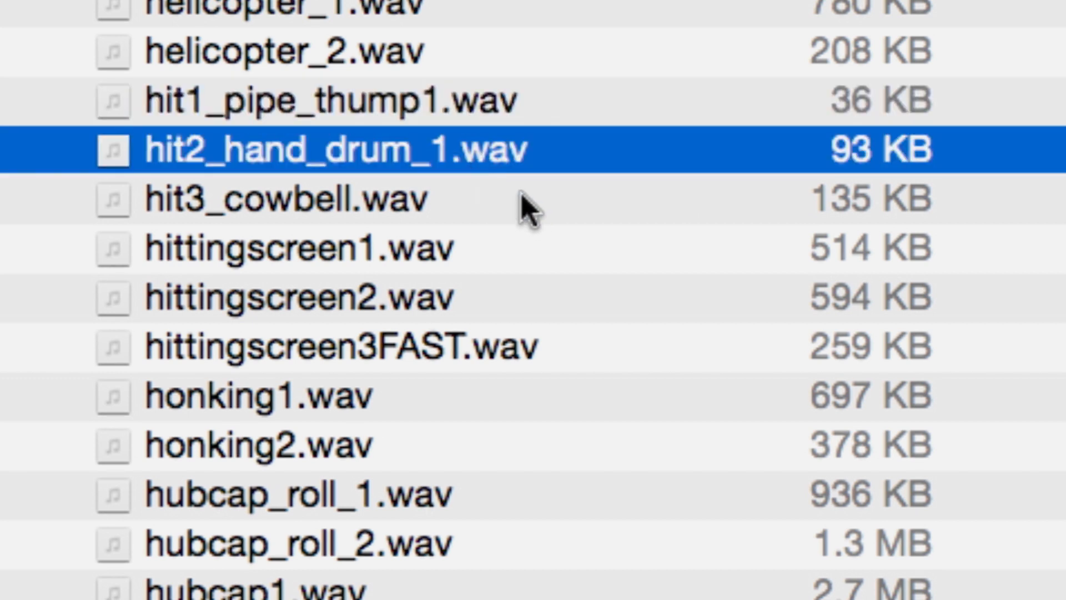
scroll("down", 3)
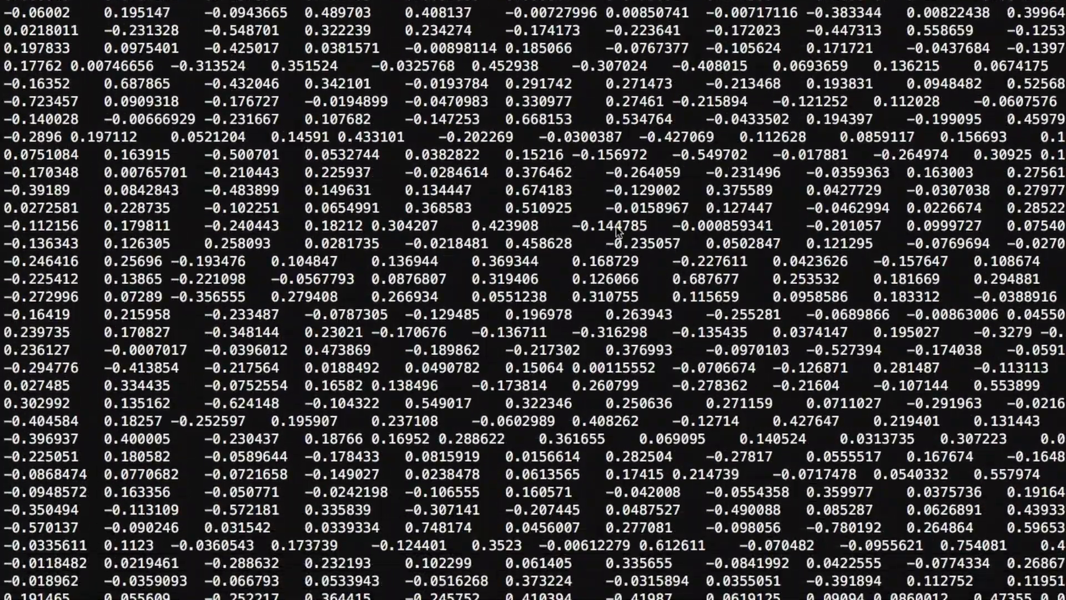
scroll("down", 3)
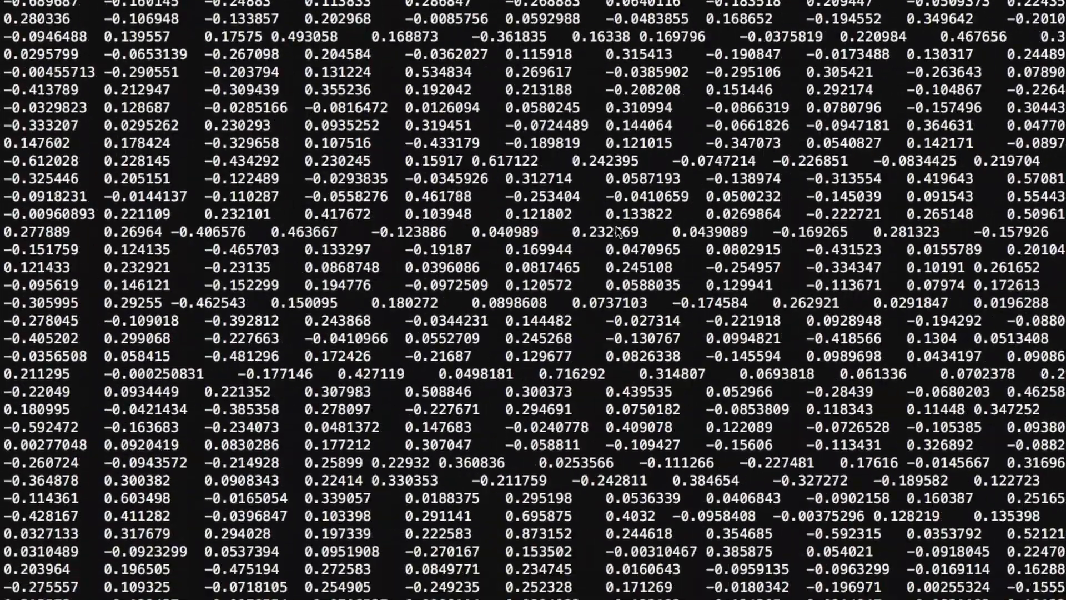
scroll("down", 3)
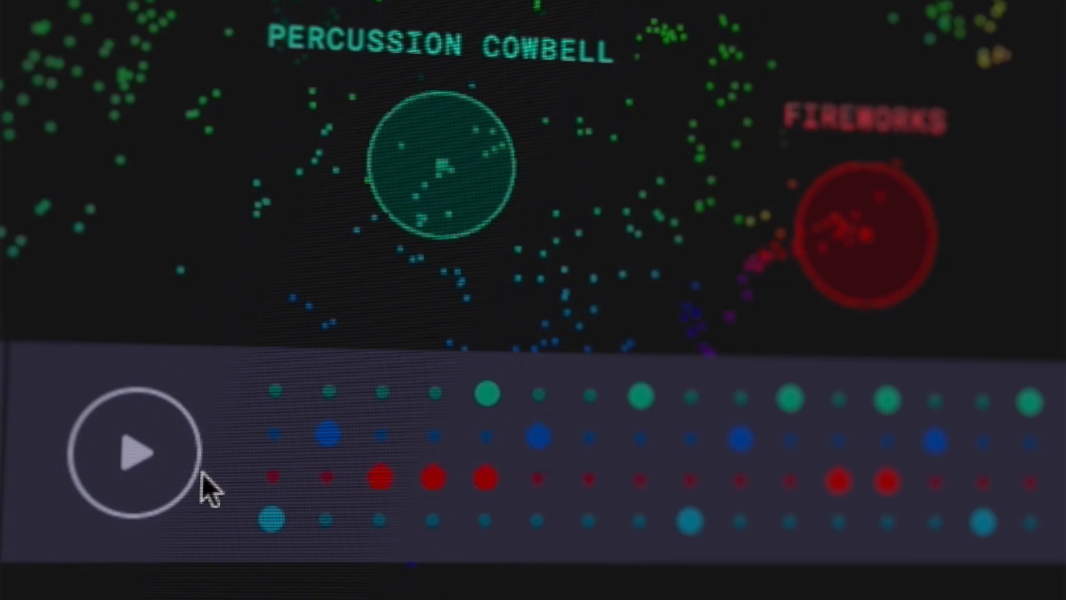
Start playback of the four-row cowbell and fireworks drum pattern
left_click(133, 452)
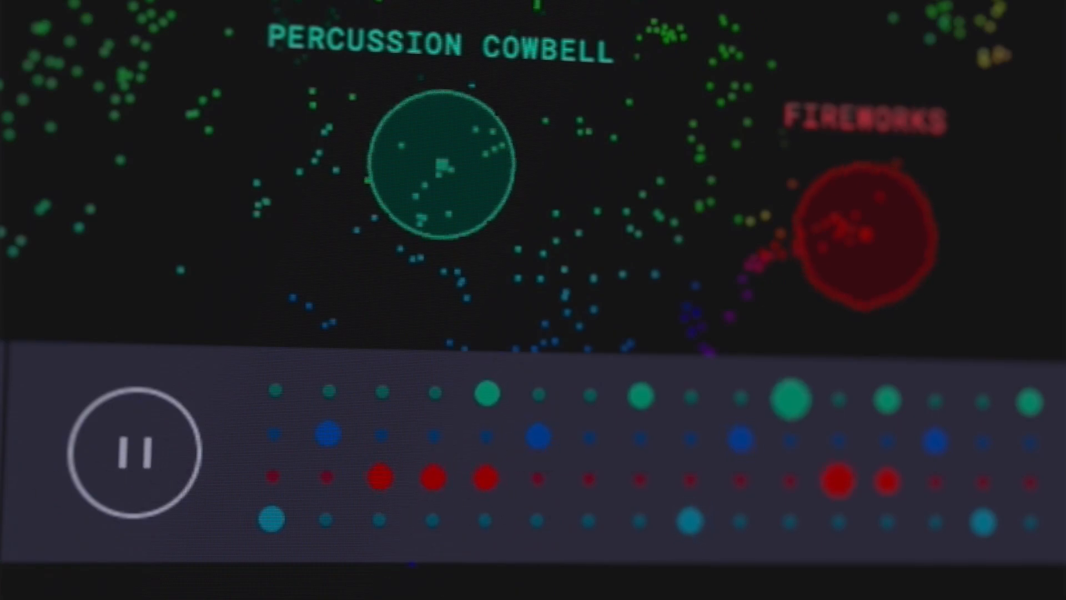